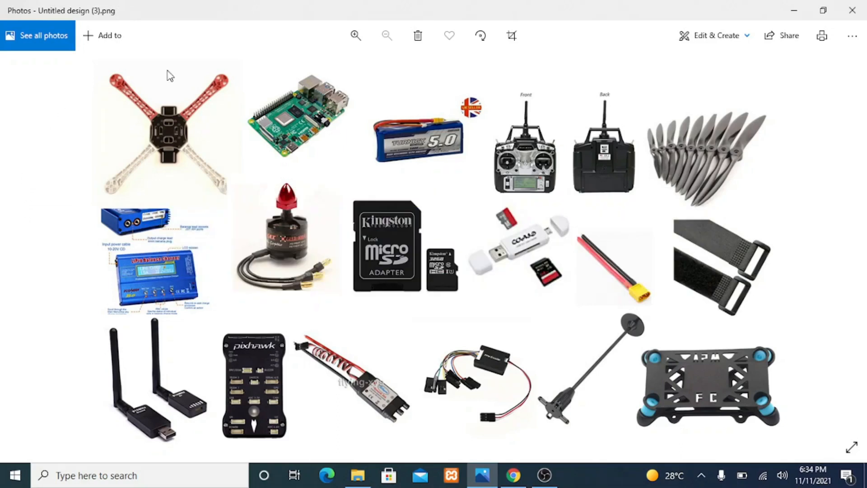
pyautogui.moveTo(165, 95)
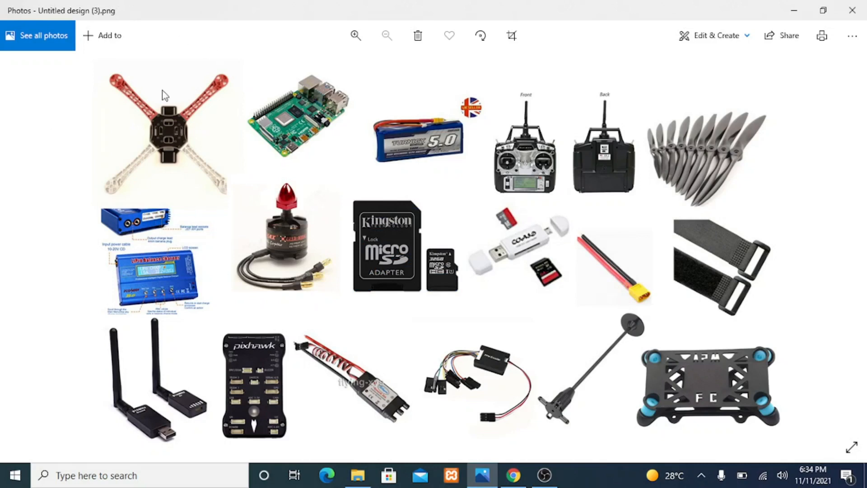
pyautogui.moveTo(109, 76)
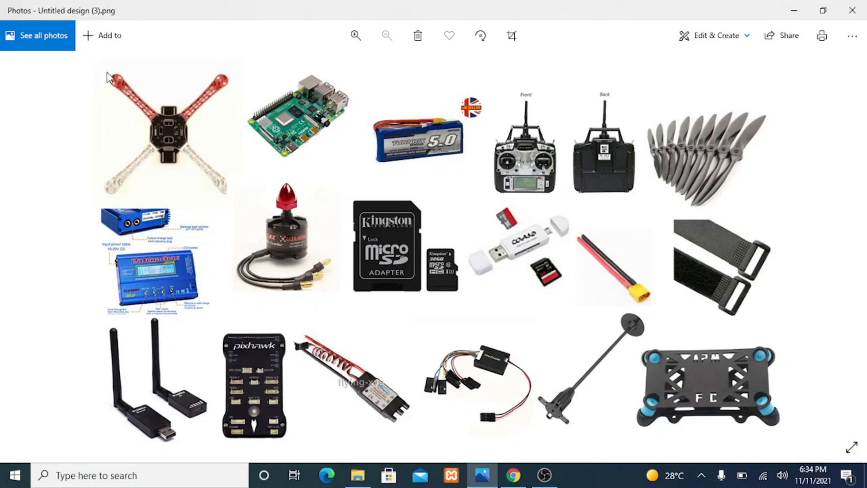
pyautogui.moveTo(144, 126)
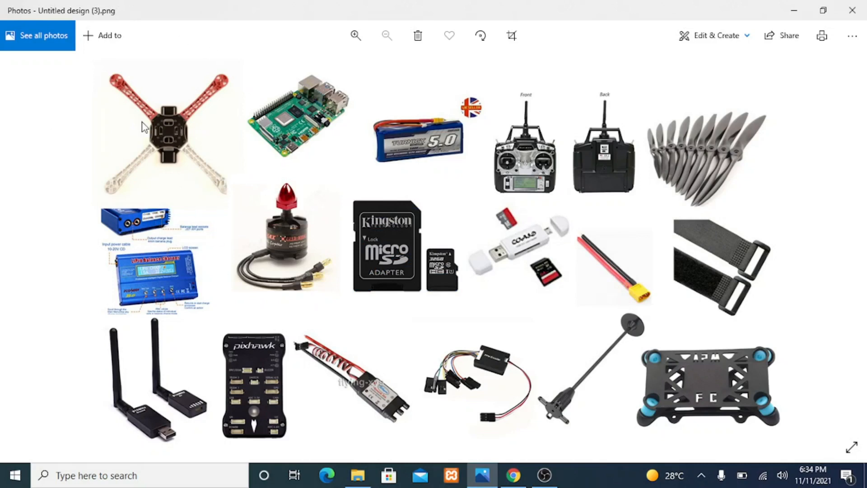
pyautogui.moveTo(136, 108)
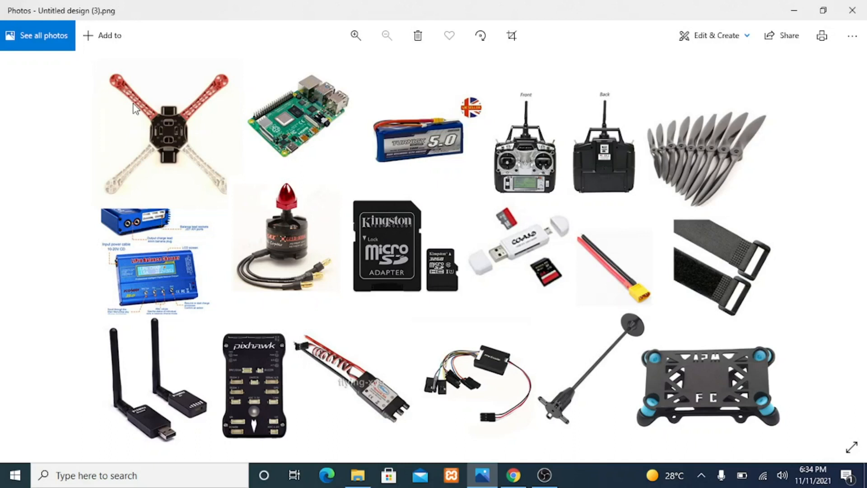
pyautogui.moveTo(256, 92)
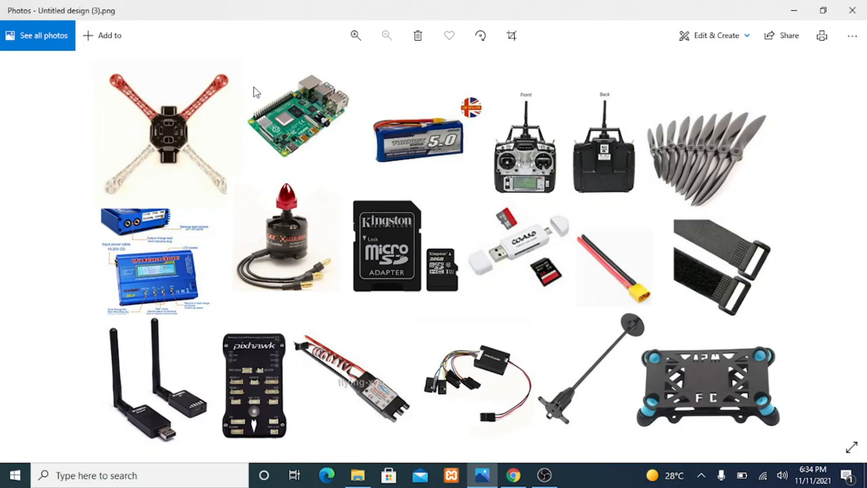
pyautogui.moveTo(353, 110)
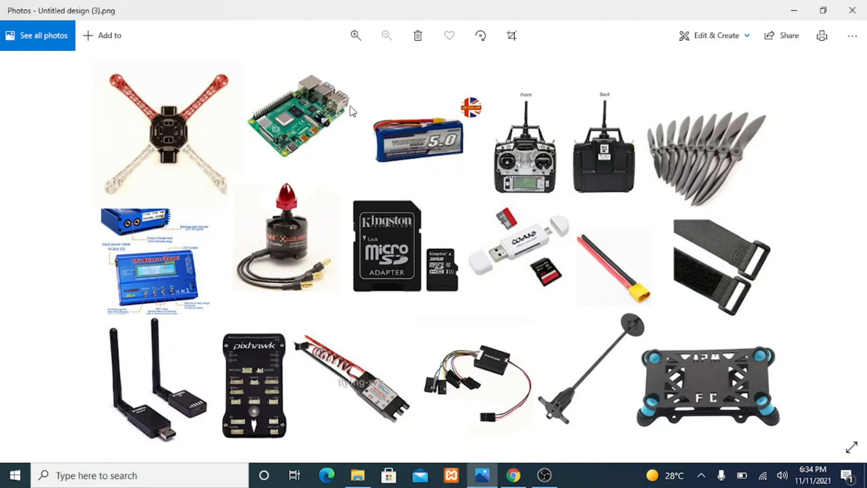
pyautogui.moveTo(281, 168)
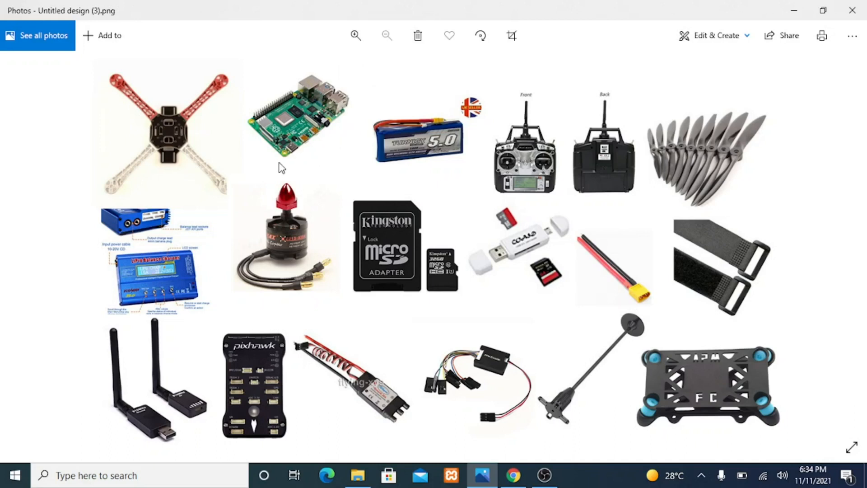
pyautogui.moveTo(281, 157)
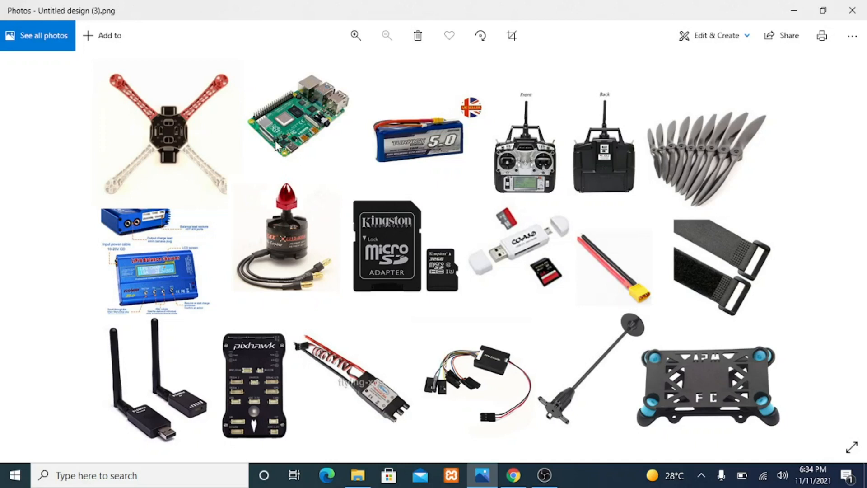
pyautogui.moveTo(577, 79)
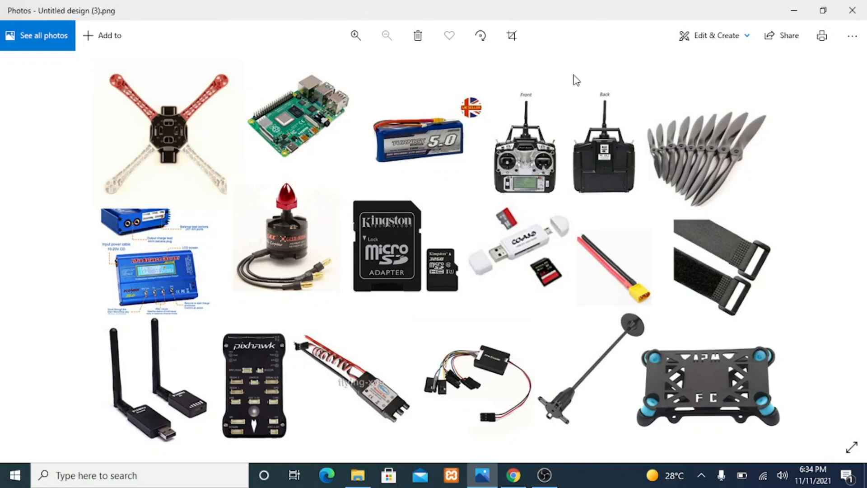
pyautogui.moveTo(592, 174)
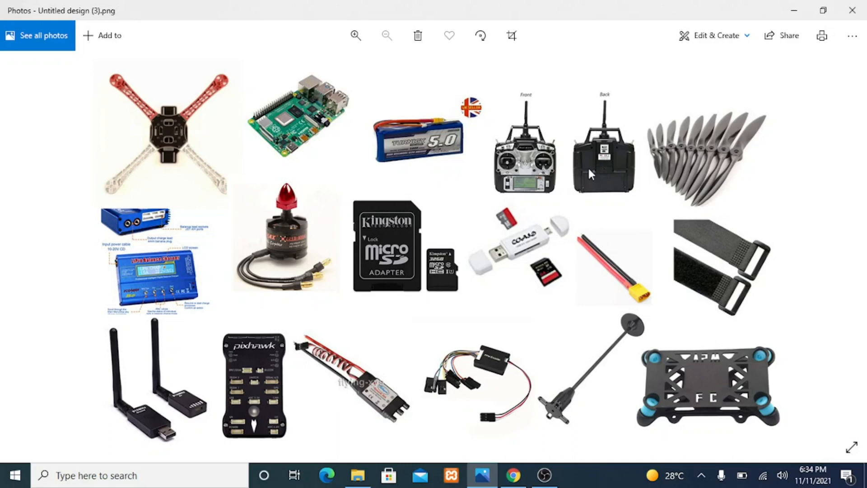
pyautogui.moveTo(701, 205)
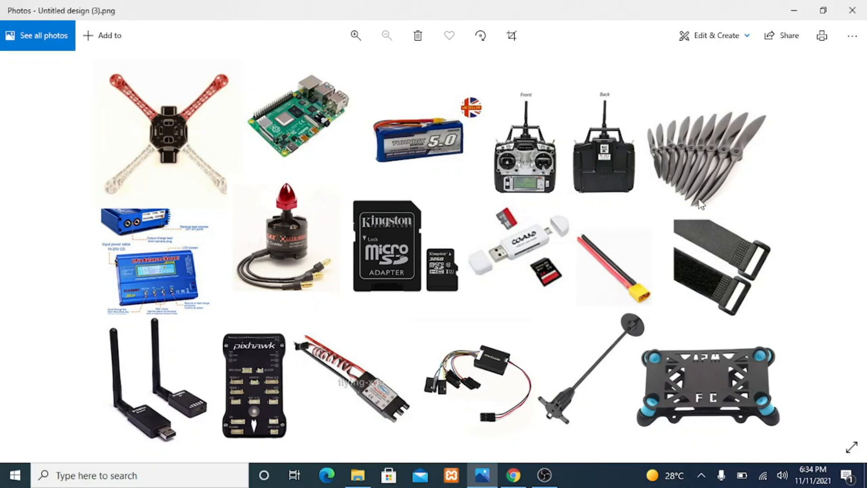
pyautogui.moveTo(780, 160)
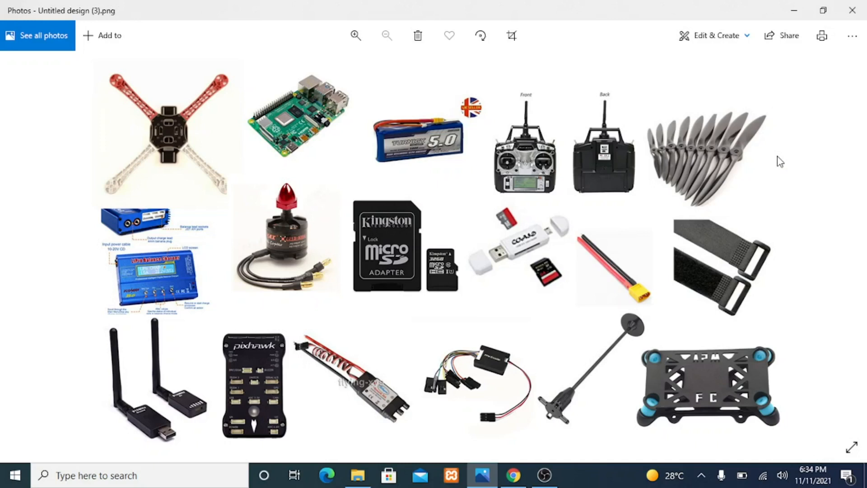
pyautogui.moveTo(761, 138)
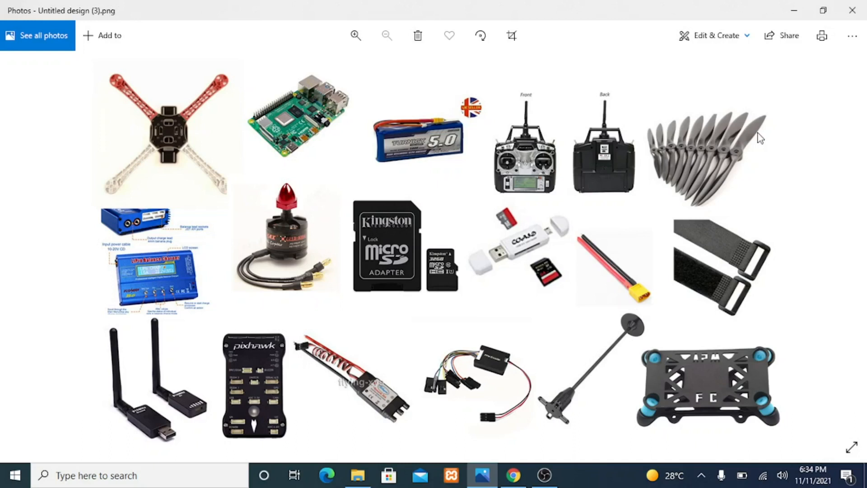
pyautogui.moveTo(203, 269)
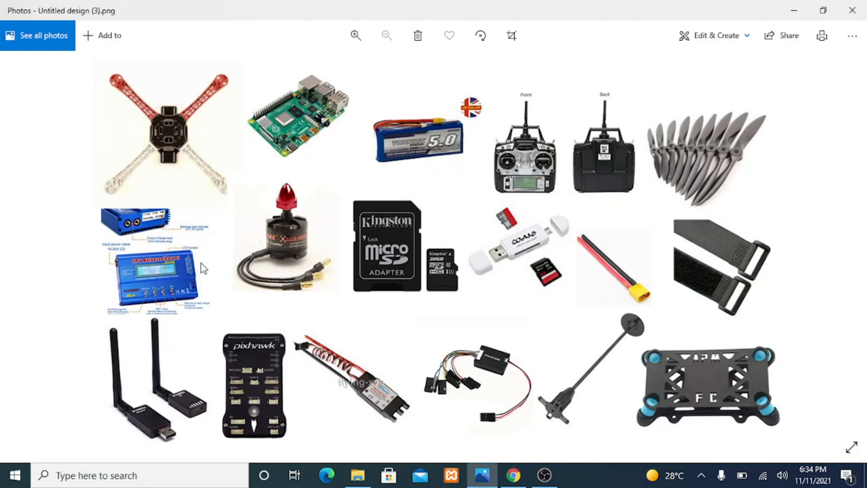
pyautogui.moveTo(160, 255)
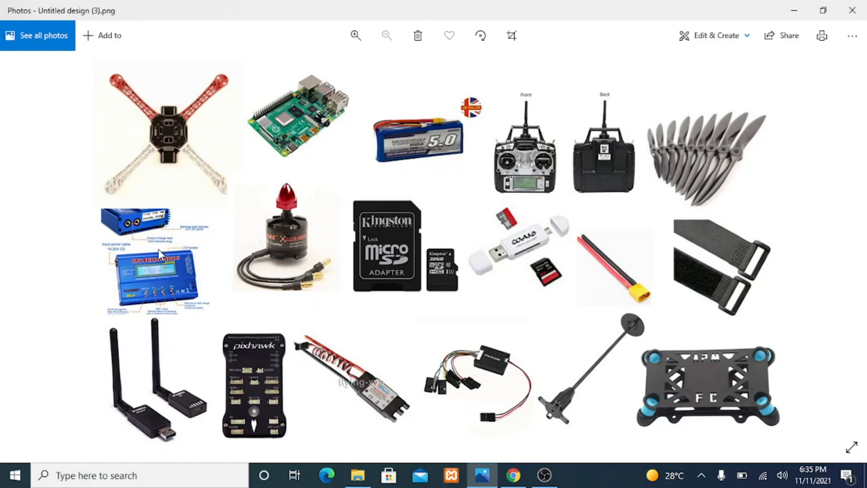
pyautogui.moveTo(192, 240)
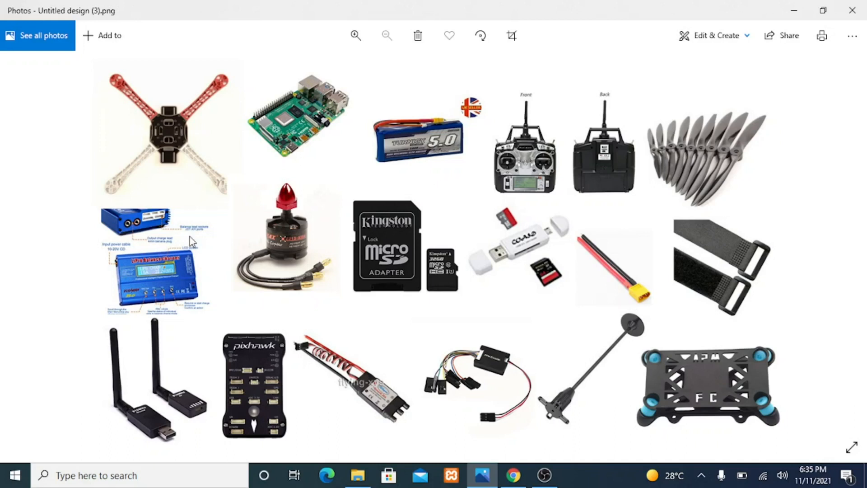
pyautogui.moveTo(343, 167)
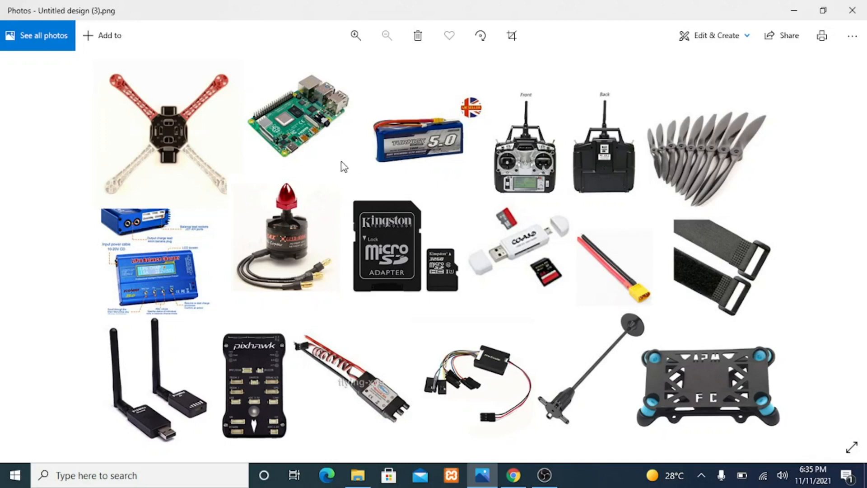
pyautogui.moveTo(179, 272)
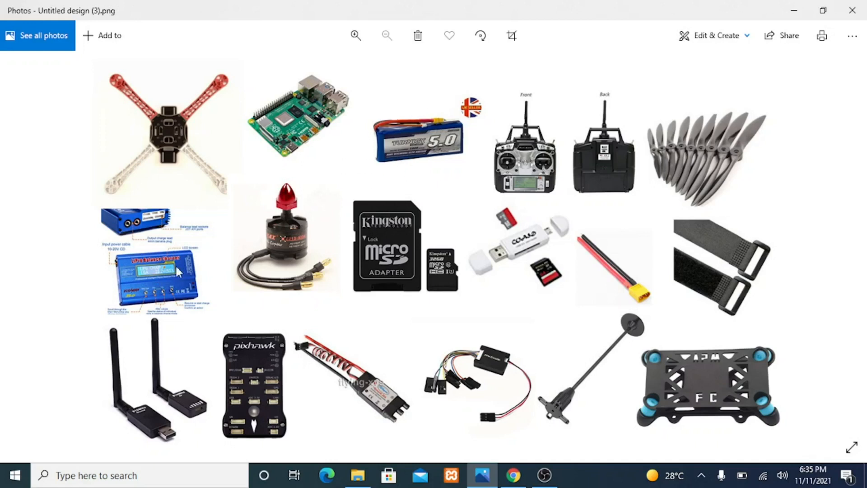
pyautogui.moveTo(403, 286)
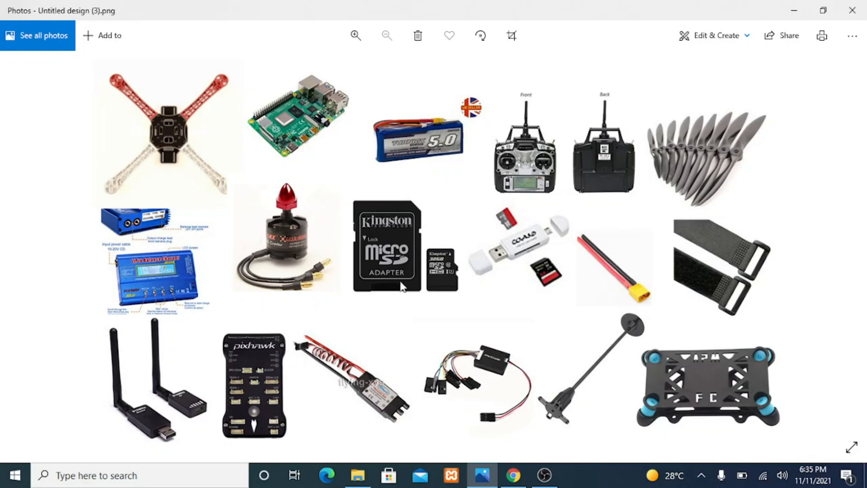
pyautogui.moveTo(496, 271)
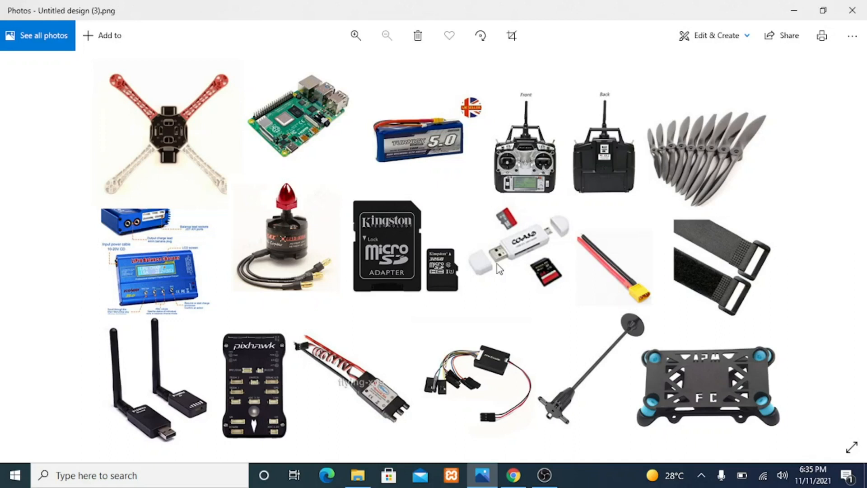
pyautogui.moveTo(694, 247)
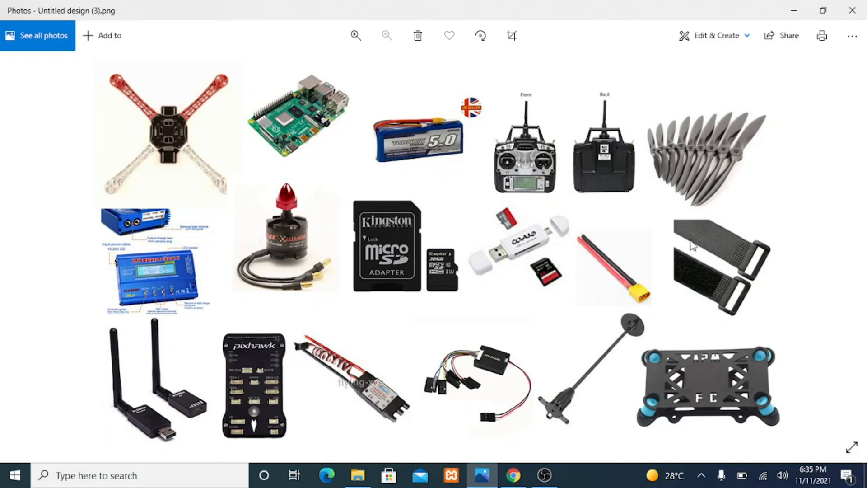
pyautogui.moveTo(733, 299)
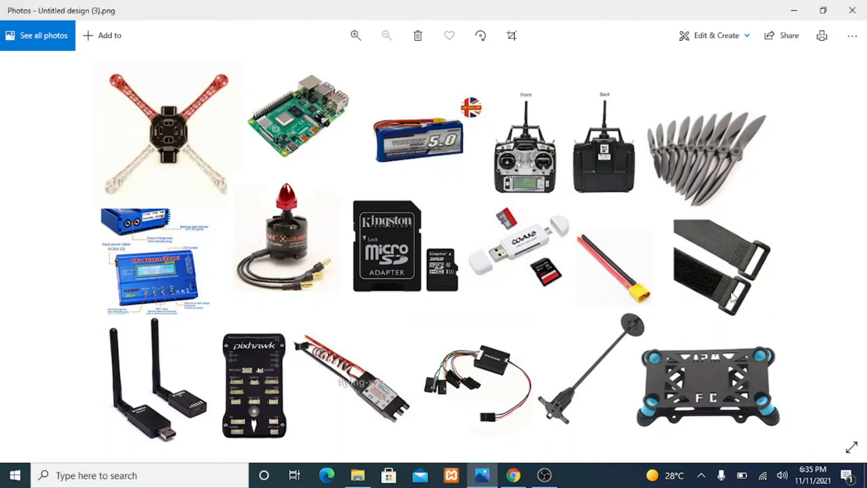
pyautogui.moveTo(736, 214)
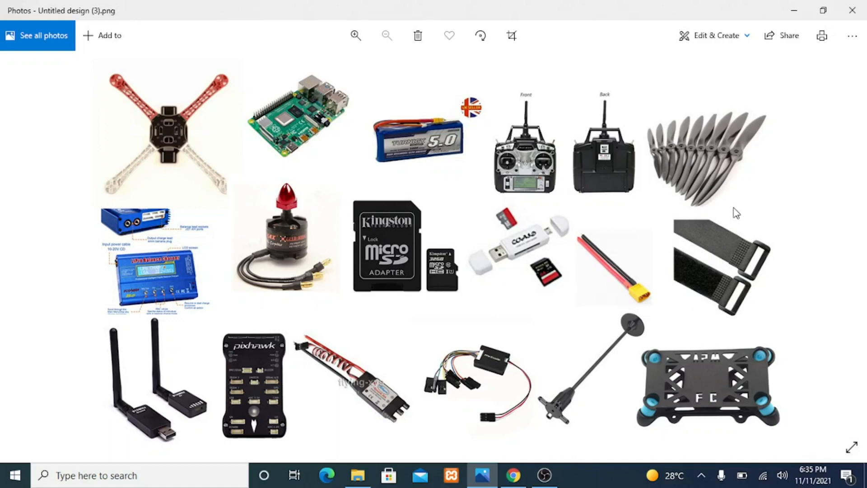
pyautogui.moveTo(176, 350)
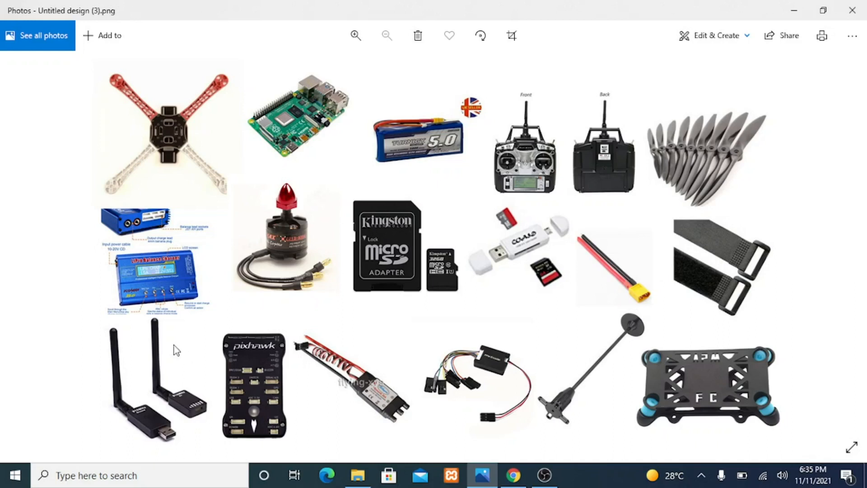
pyautogui.moveTo(106, 446)
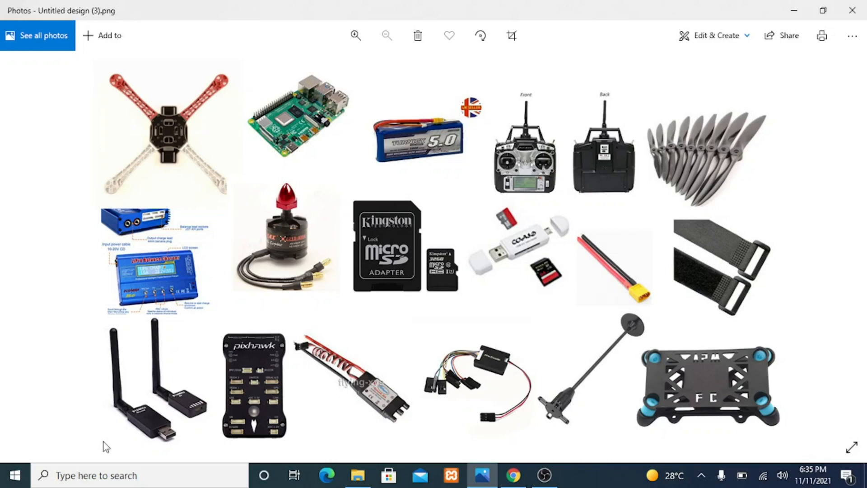
pyautogui.moveTo(470, 402)
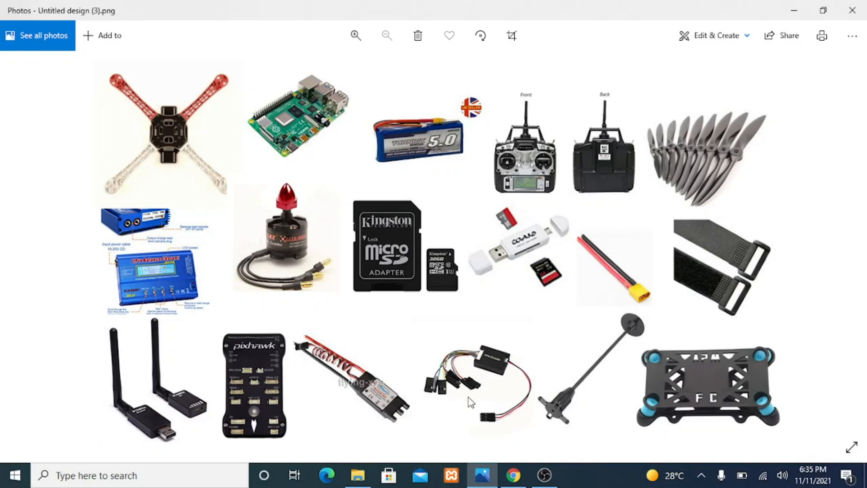
pyautogui.moveTo(509, 397)
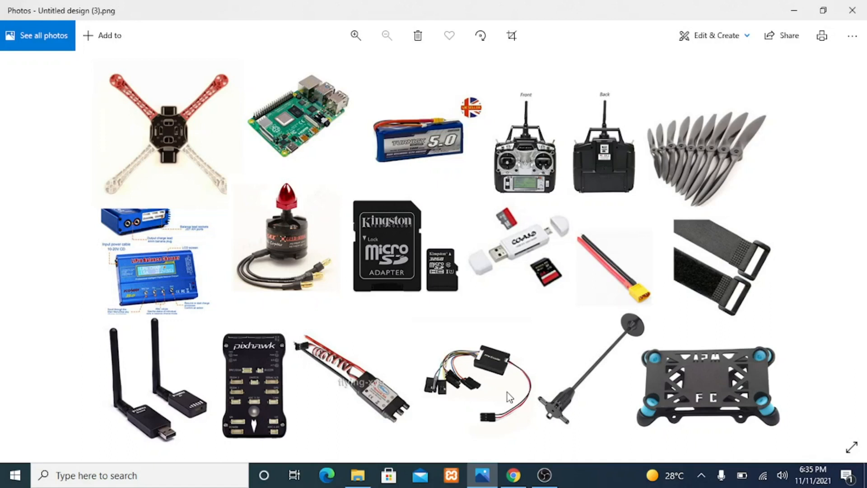
pyautogui.moveTo(598, 382)
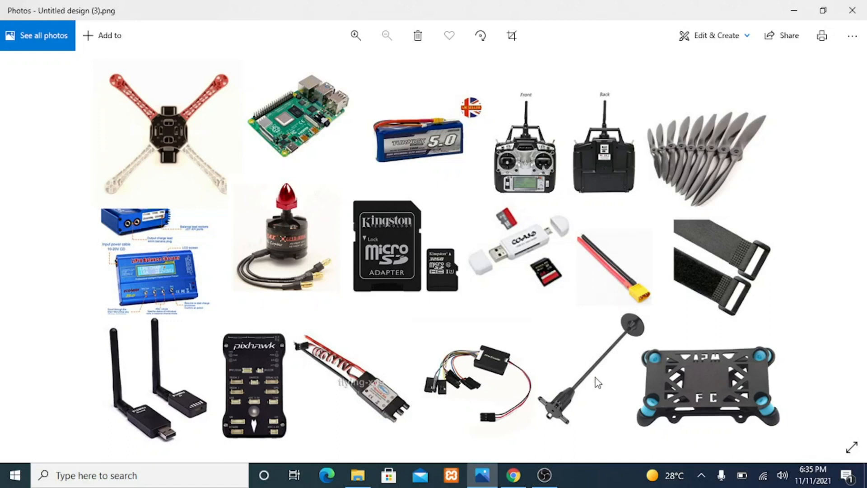
pyautogui.moveTo(577, 399)
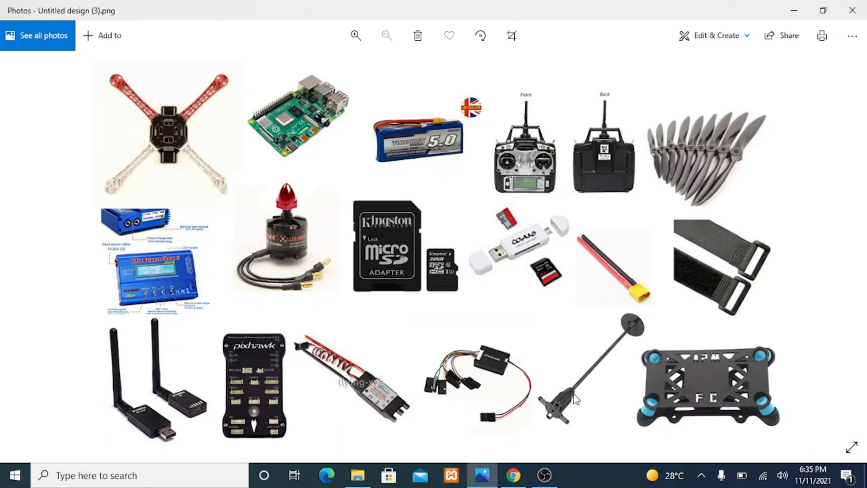
pyautogui.moveTo(552, 392)
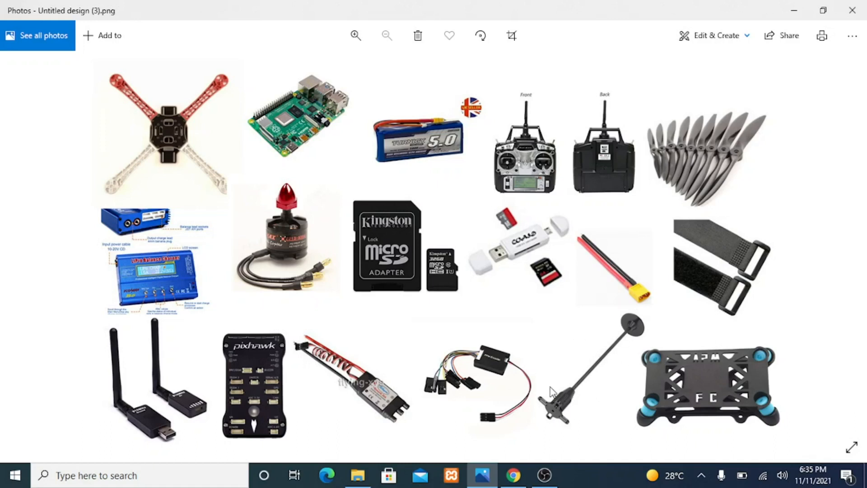
pyautogui.moveTo(589, 352)
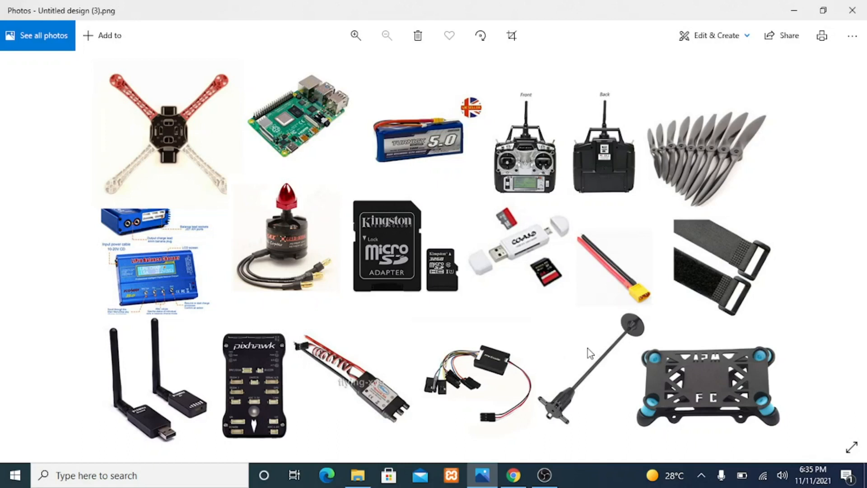
pyautogui.moveTo(727, 412)
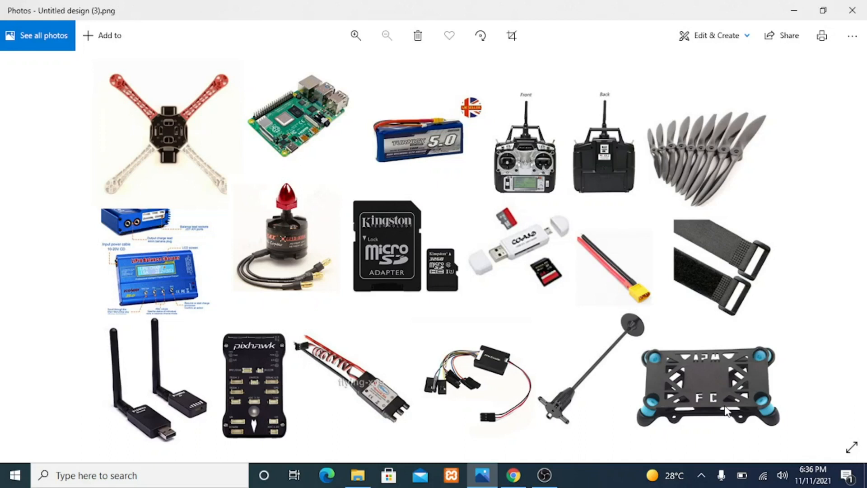
pyautogui.moveTo(244, 346)
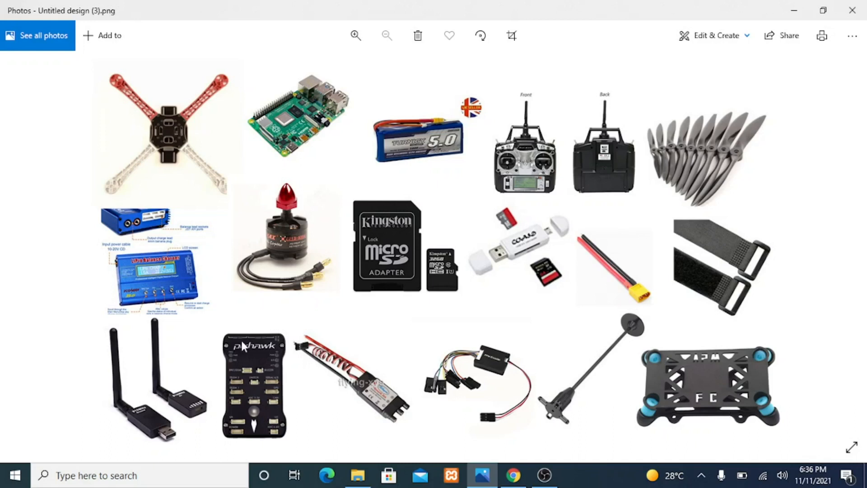
pyautogui.moveTo(201, 290)
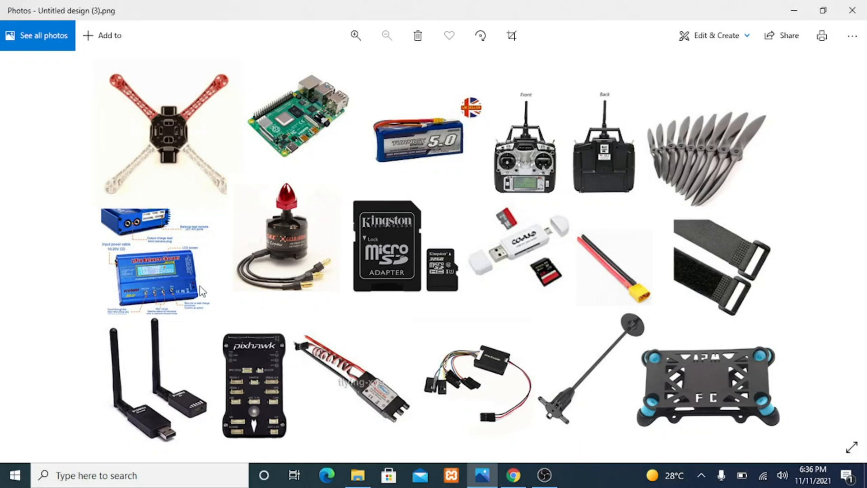
pyautogui.moveTo(301, 411)
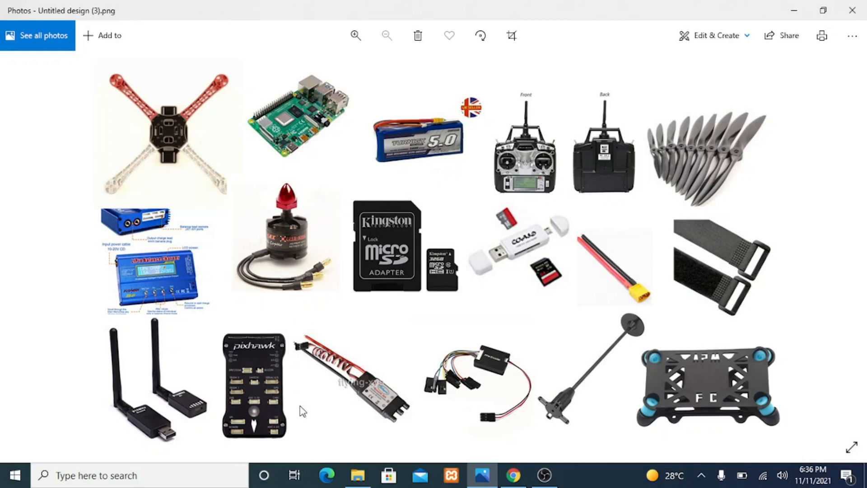
pyautogui.moveTo(247, 354)
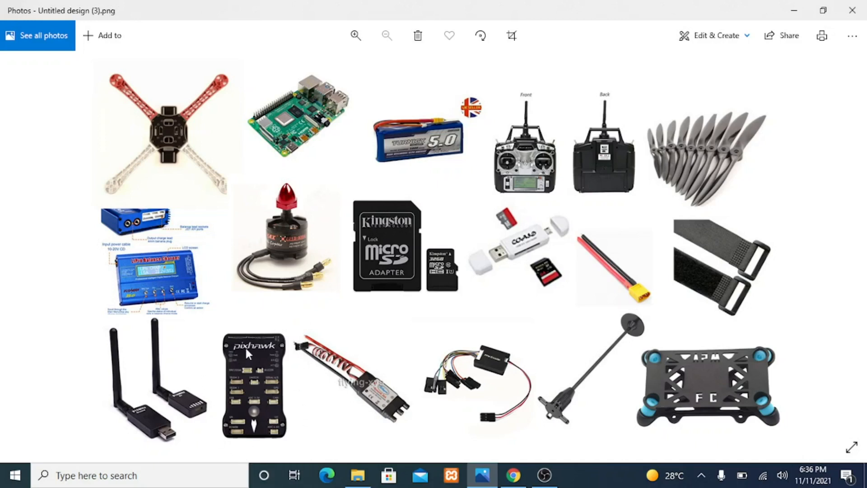
pyautogui.moveTo(260, 222)
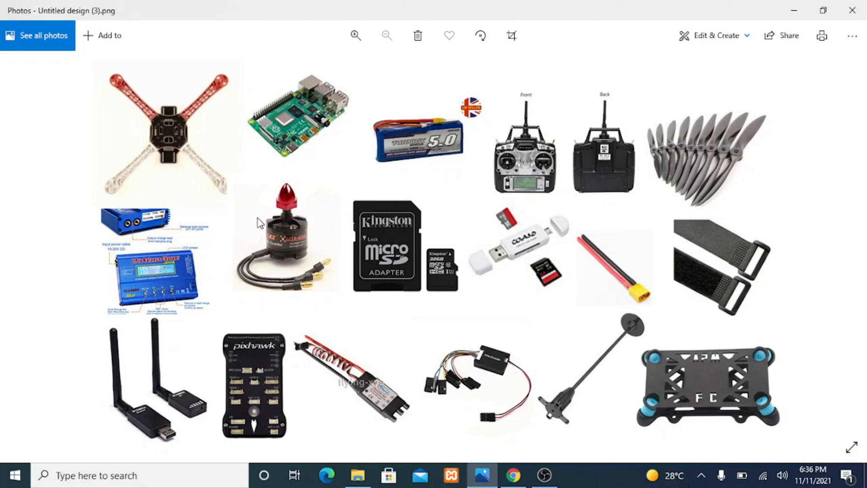
pyautogui.moveTo(460, 249)
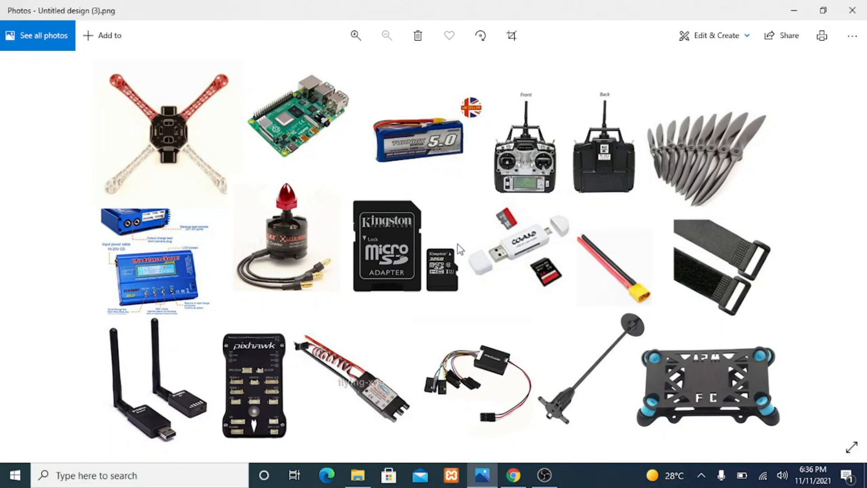
pyautogui.moveTo(680, 288)
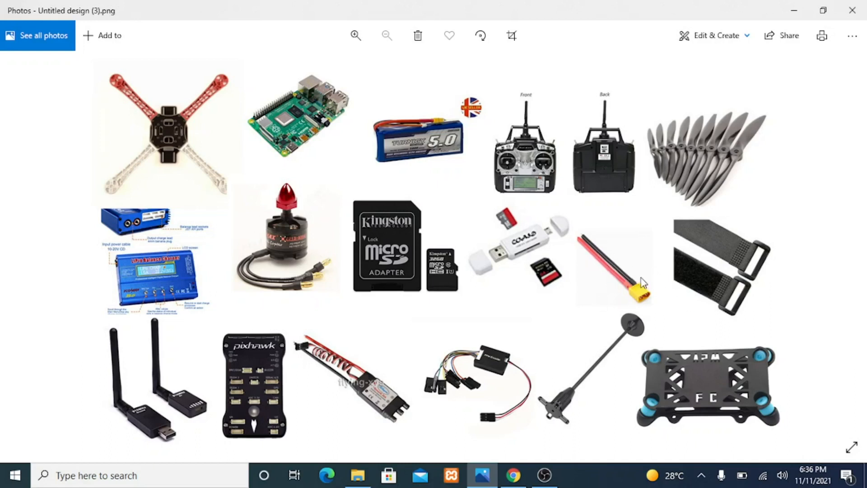
pyautogui.moveTo(621, 296)
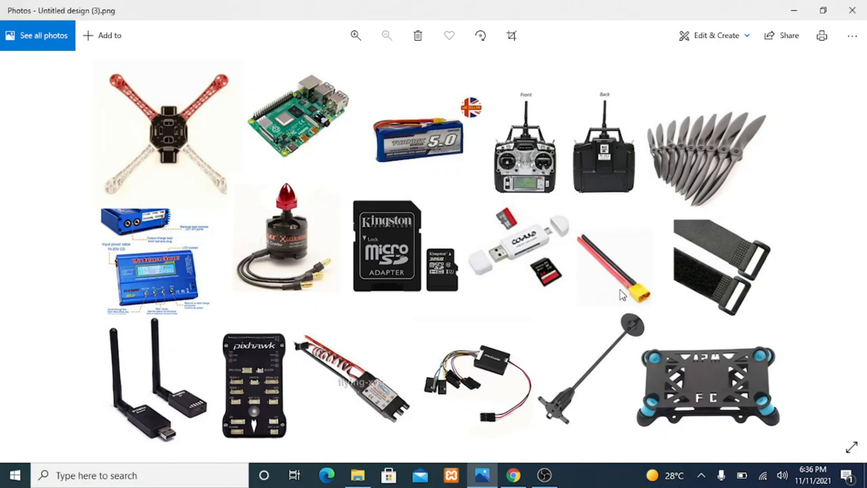
pyautogui.moveTo(437, 92)
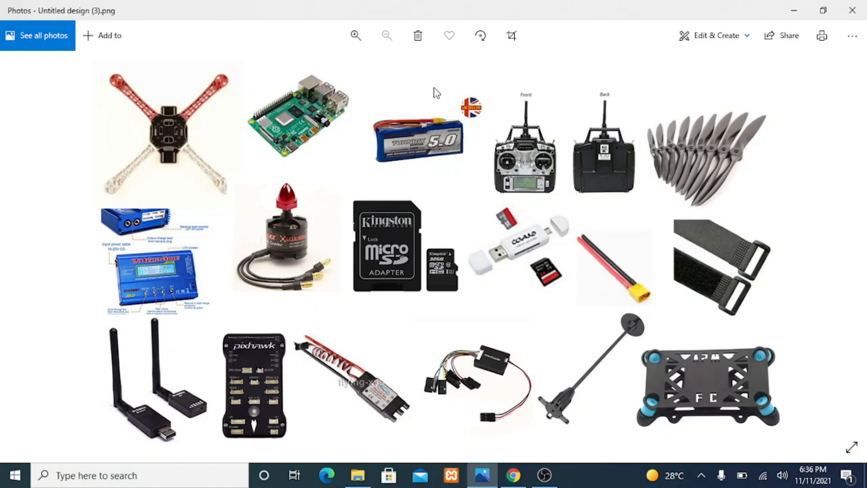
pyautogui.moveTo(445, 113)
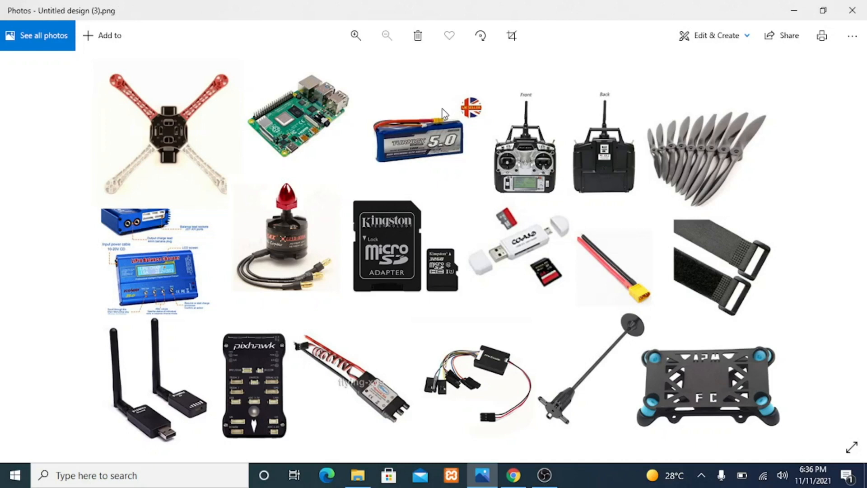
pyautogui.moveTo(400, 148)
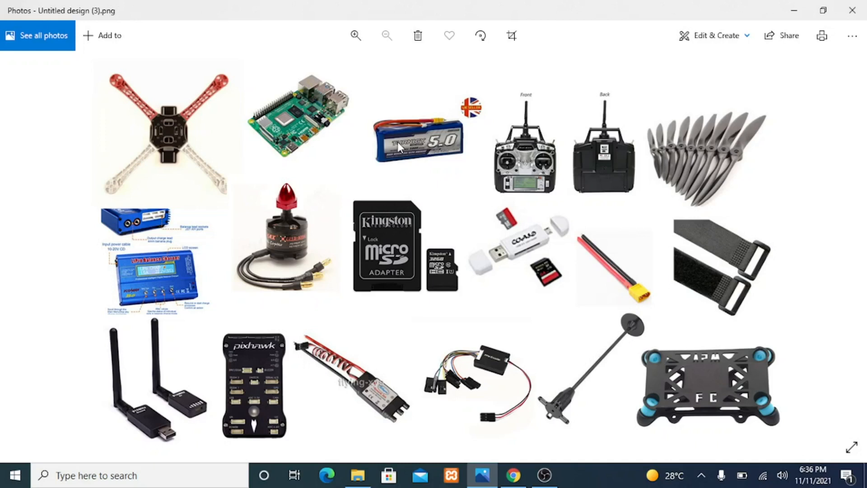
pyautogui.moveTo(437, 126)
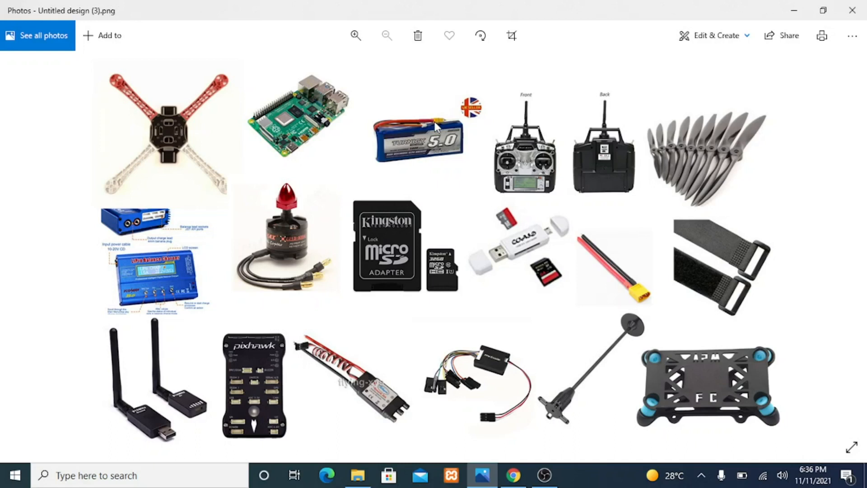
pyautogui.moveTo(450, 187)
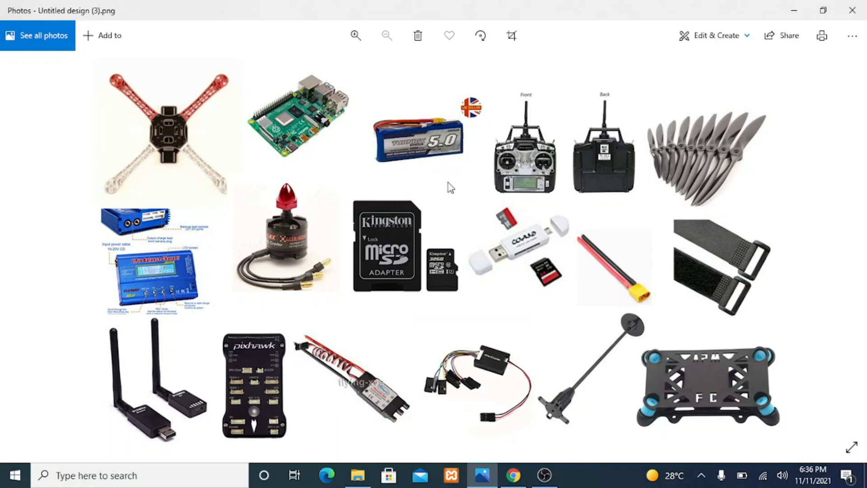
pyautogui.moveTo(359, 141)
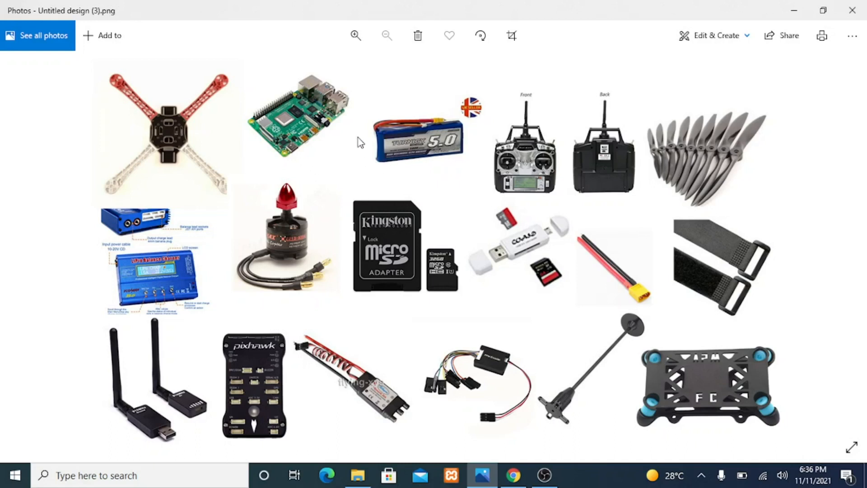
pyautogui.moveTo(461, 109)
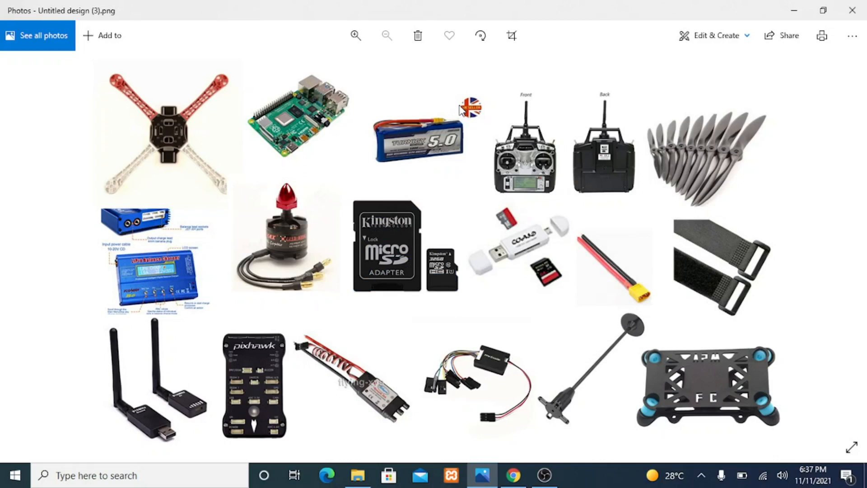
pyautogui.moveTo(334, 120)
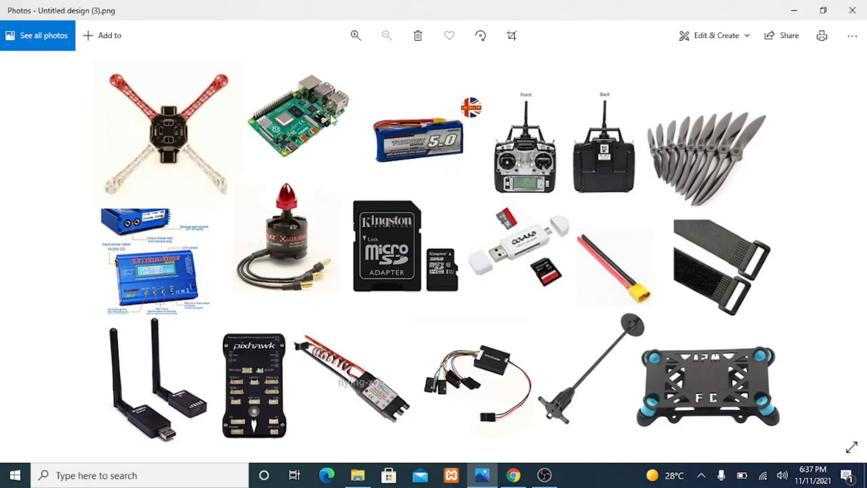
pyautogui.moveTo(489, 144)
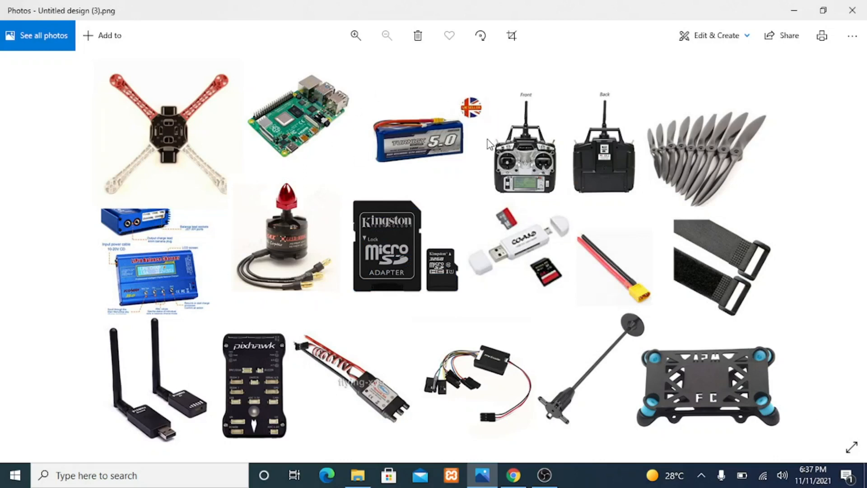
pyautogui.moveTo(399, 162)
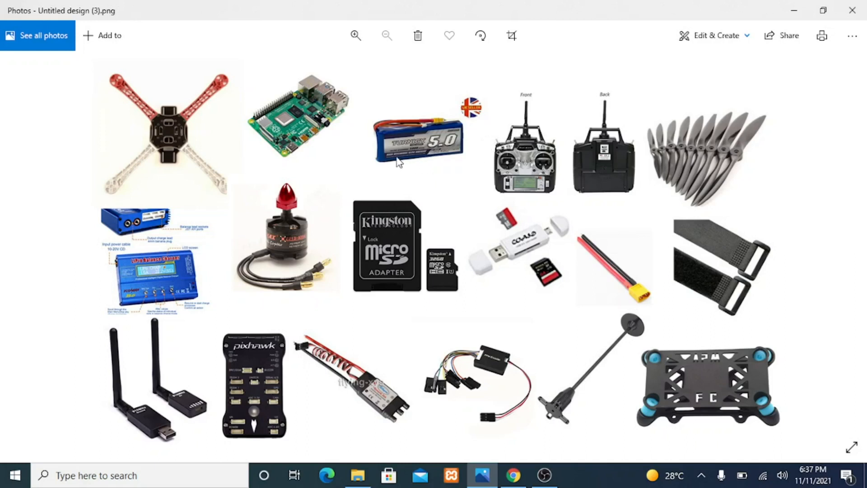
pyautogui.moveTo(459, 131)
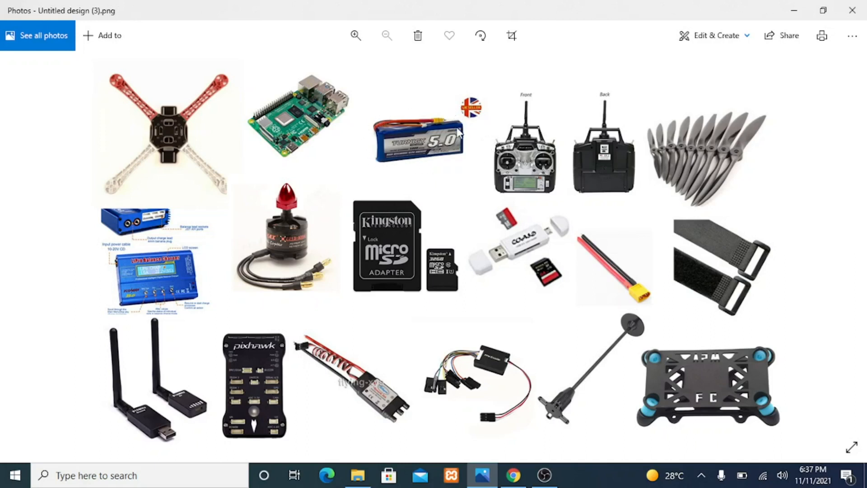
pyautogui.moveTo(371, 126)
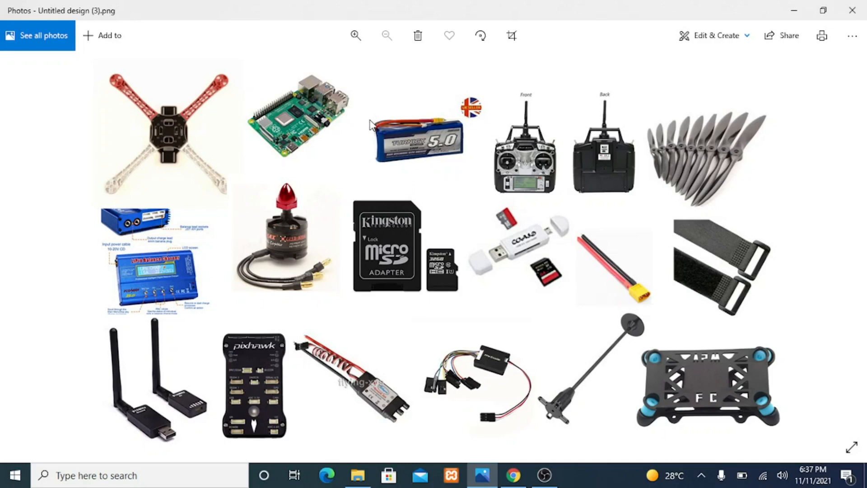
pyautogui.moveTo(386, 118)
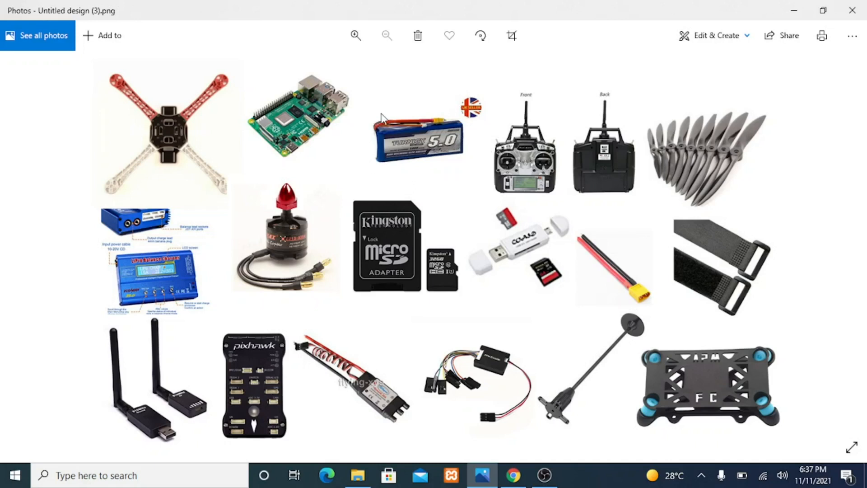
pyautogui.moveTo(461, 103)
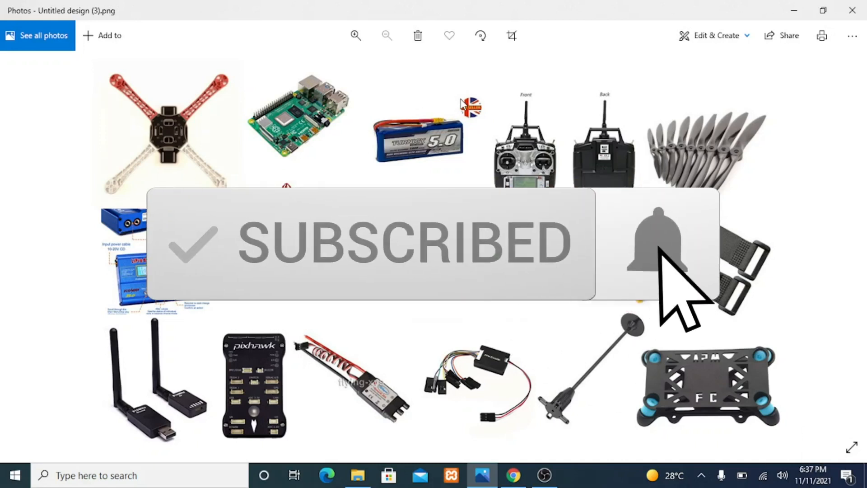
pyautogui.click(659, 246)
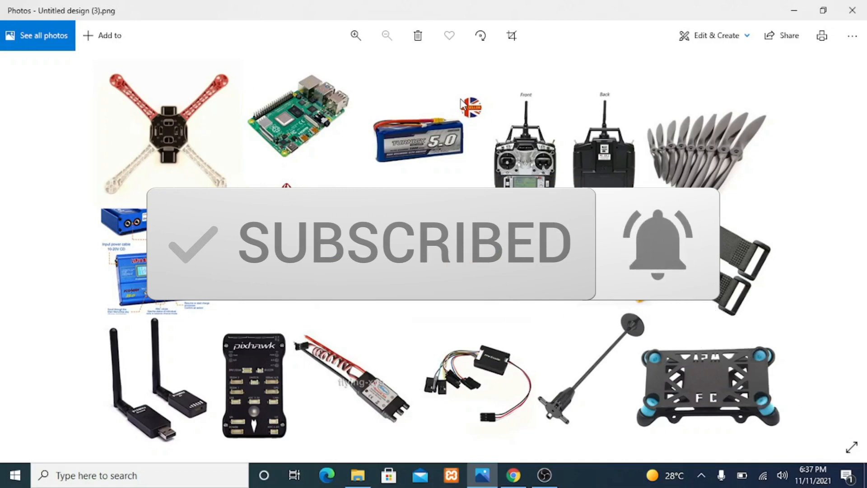
pyautogui.moveTo(528, 149)
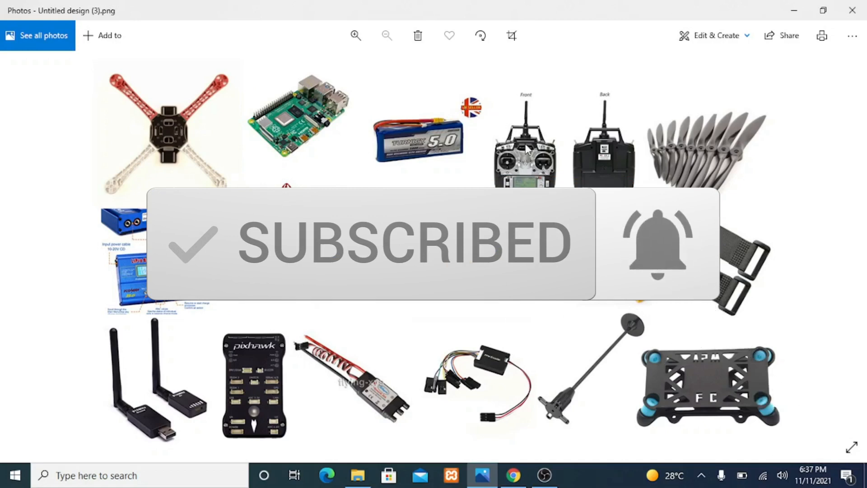